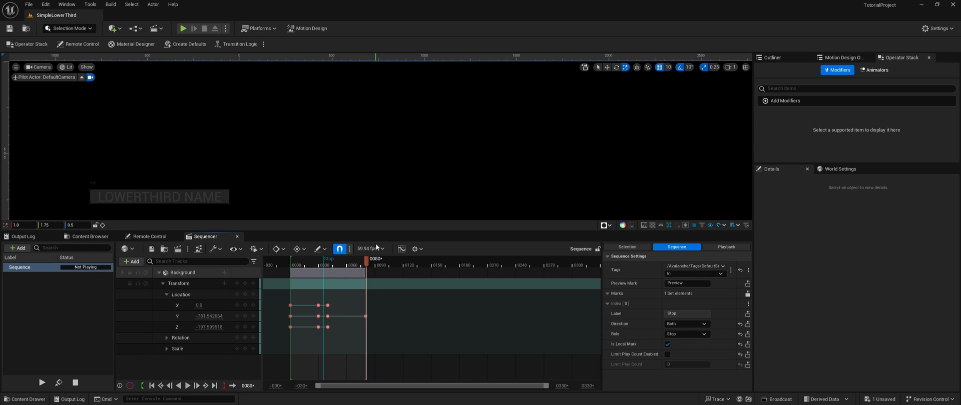
{"action": "mouse_move", "coordinate": [387, 231]}
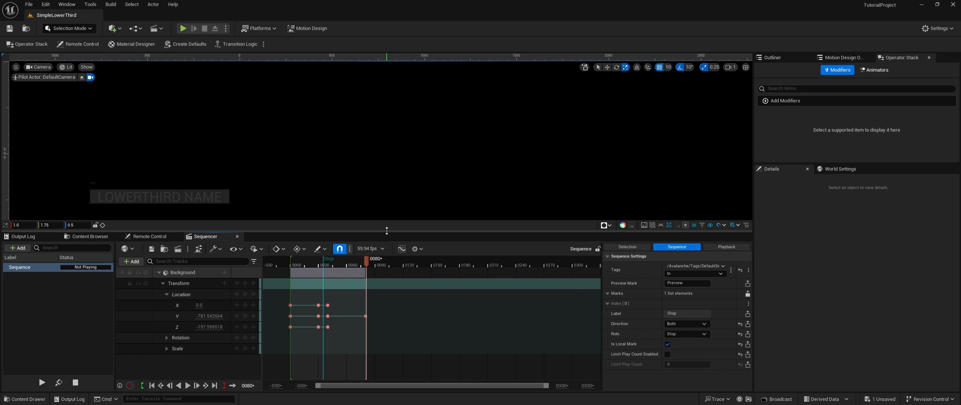
{"action": "mouse_move", "coordinate": [283, 193]}
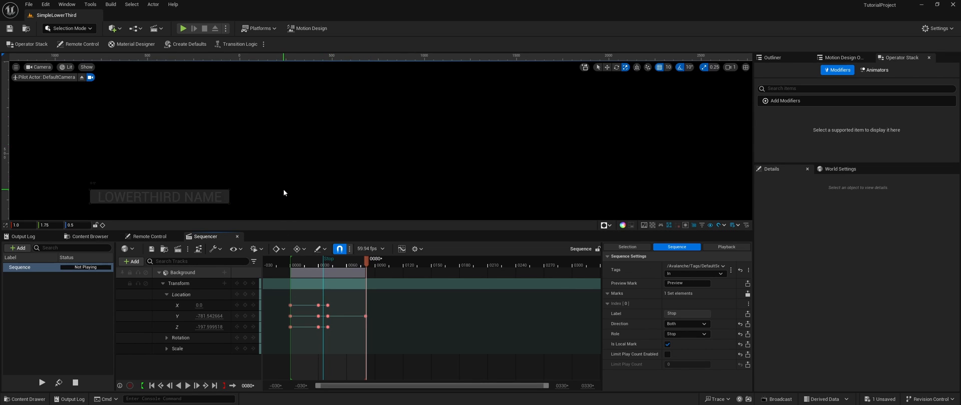
{"action": "mouse_move", "coordinate": [421, 115]}
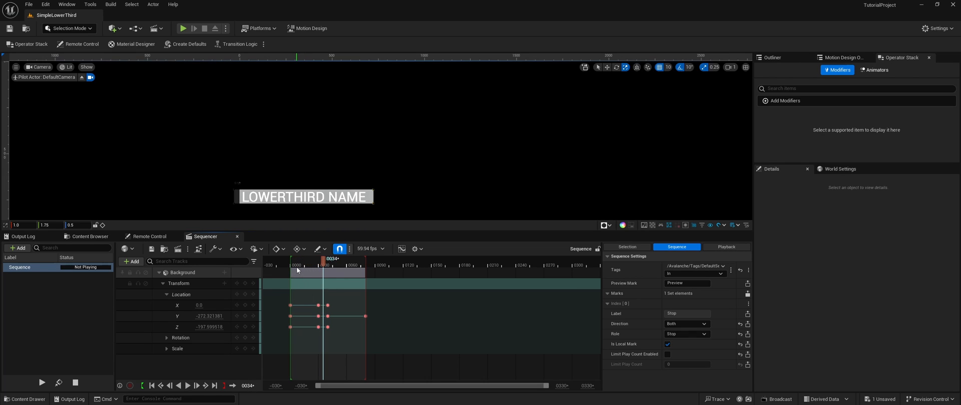
Preview the lower third animation, then search the Plugins window for Motion Design and Blackmagic Media Player
{"action": "left_click_drag", "start_coordinate": [321, 265], "coordinate": [367, 265]}
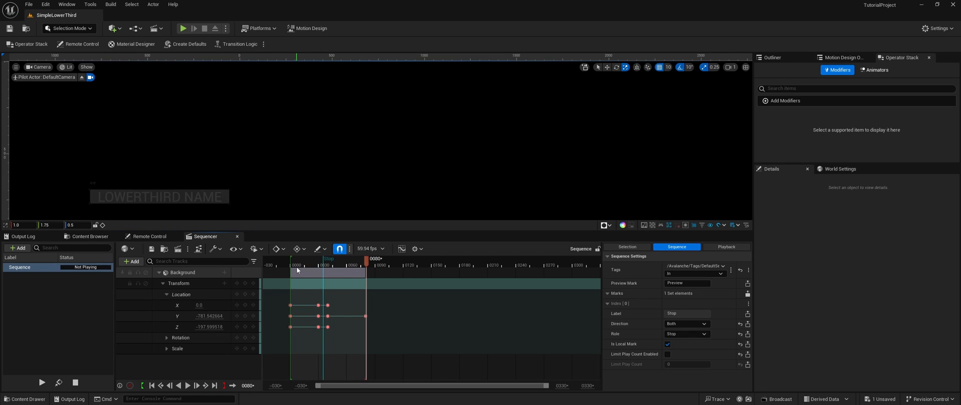
{"action": "mouse_move", "coordinate": [64, 24]}
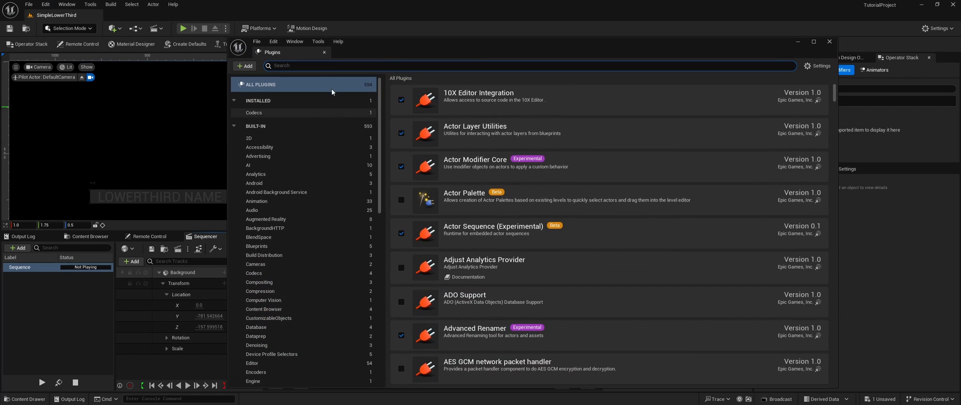
{"action": "type", "text": "mot"}
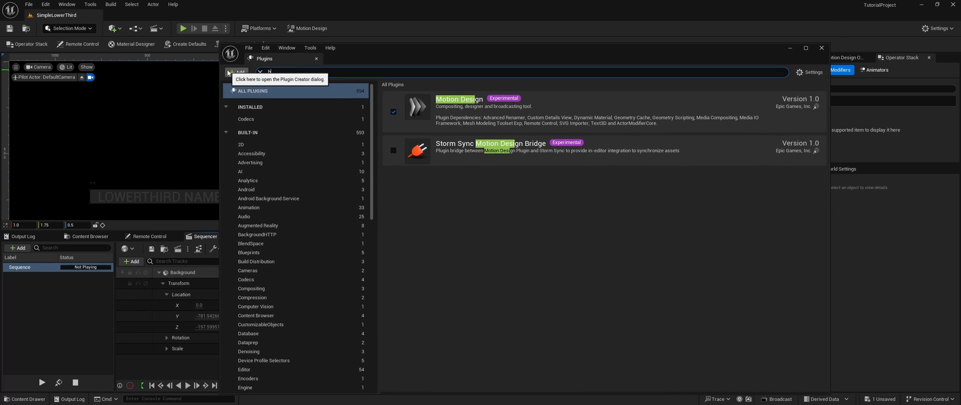
{"action": "type", "text": "bla"}
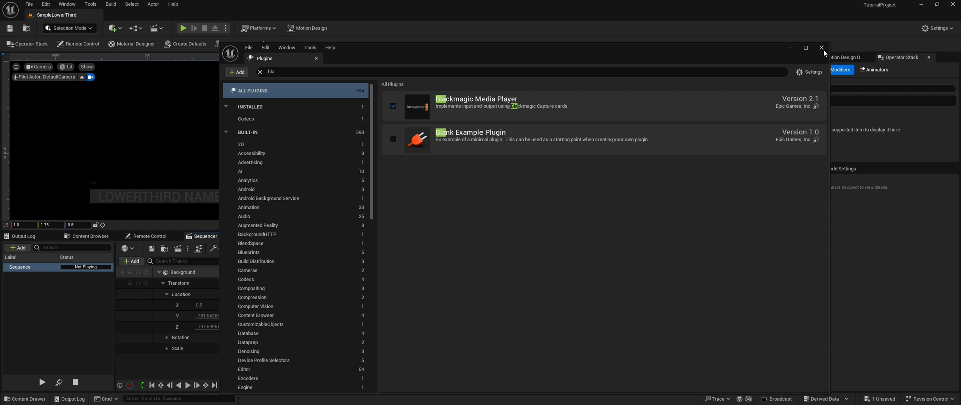
Add a Motion Design Rundown asset named BlackMagic Rundown beside SimpleLowerThird in Content
{"action": "left_click", "coordinate": [821, 48]}
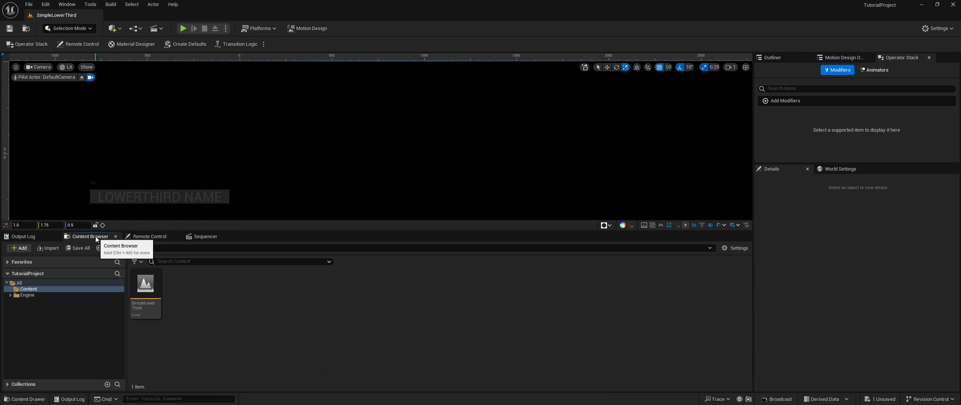
{"action": "left_click", "coordinate": [20, 248]}
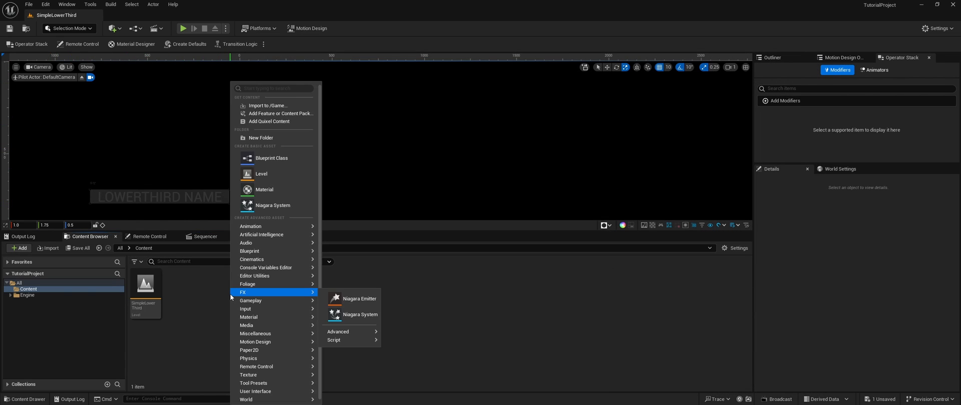
{"action": "mouse_move", "coordinate": [249, 309]}
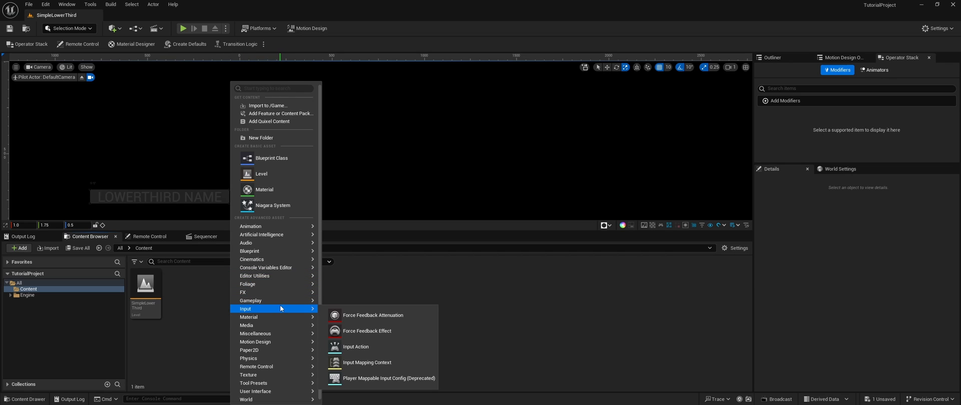
{"action": "mouse_move", "coordinate": [274, 317]}
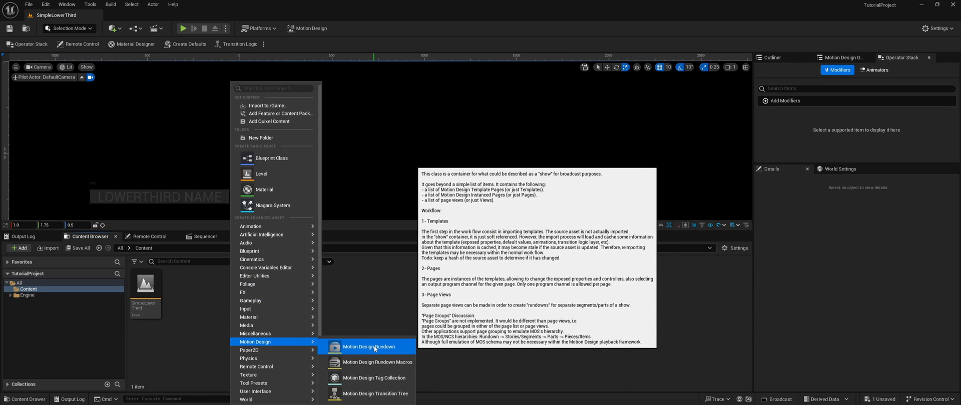
{"action": "left_click", "coordinate": [368, 346]}
{"action": "type", "text": "BlackMagicRundownTest"}
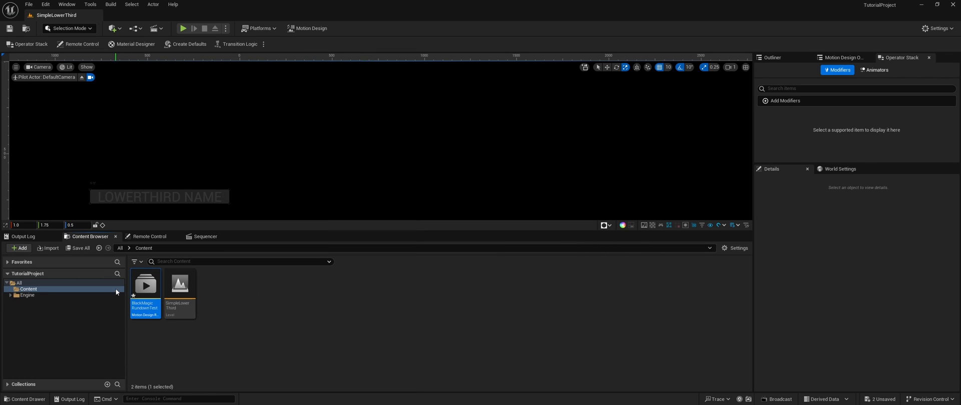
Open the BlackMagic rundown and add a SimpleLowerThird template page 0001 on Channel_0
{"action": "double_click", "coordinate": [145, 283]}
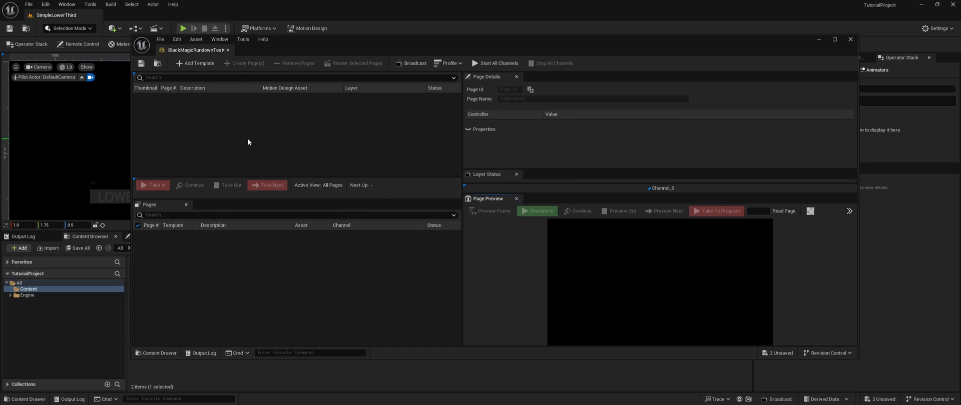
{"action": "mouse_move", "coordinate": [431, 127]}
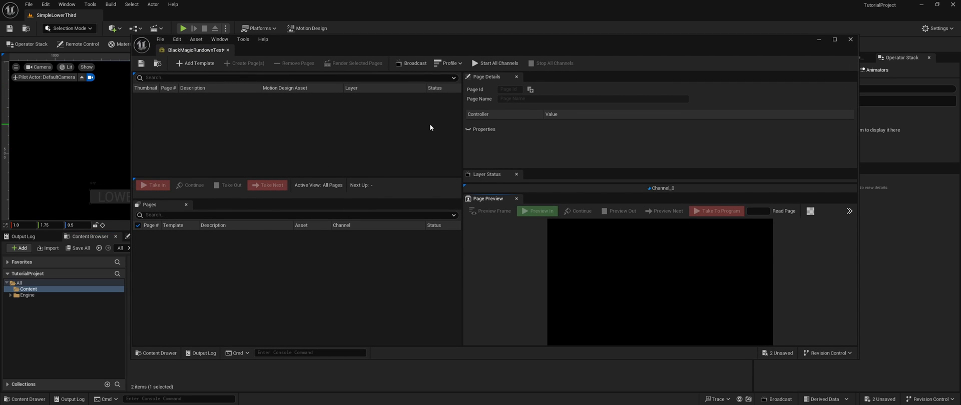
{"action": "mouse_move", "coordinate": [423, 126]}
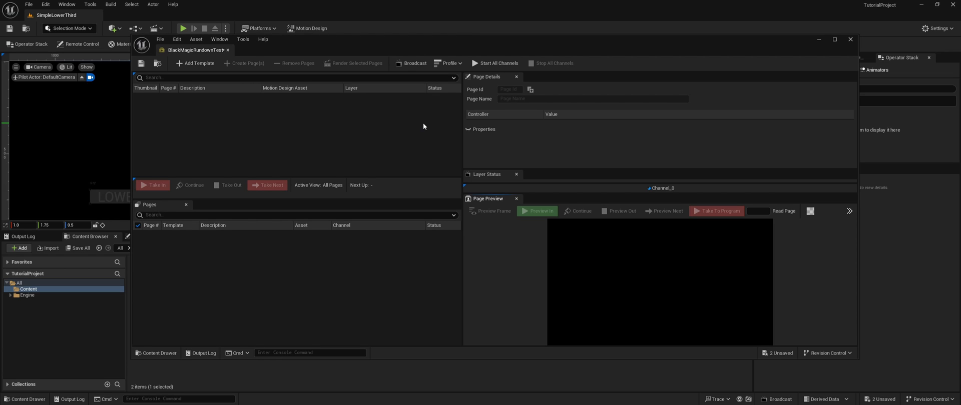
{"action": "mouse_move", "coordinate": [275, 141]}
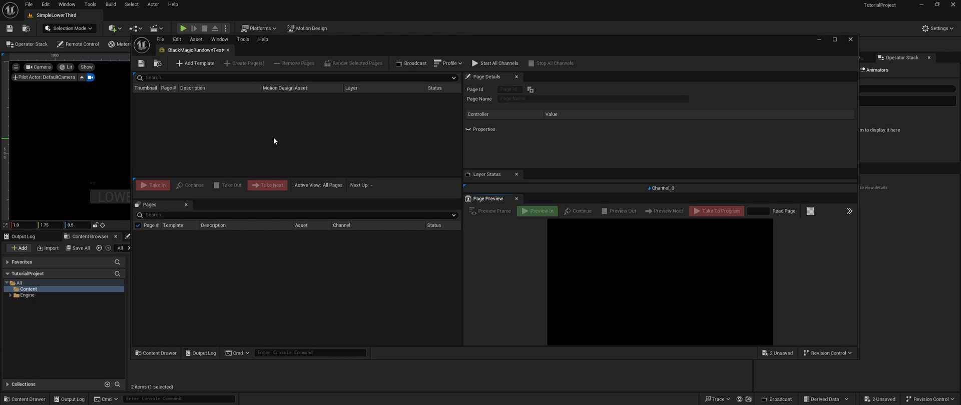
{"action": "mouse_move", "coordinate": [169, 64]}
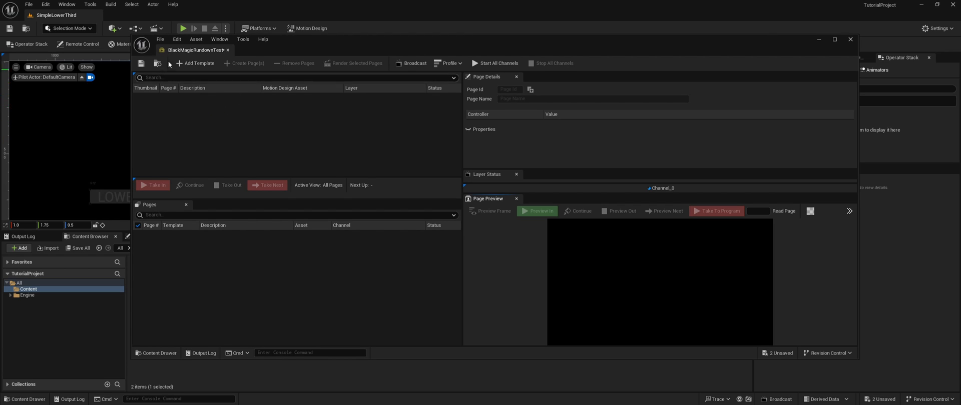
{"action": "left_click", "coordinate": [194, 63]}
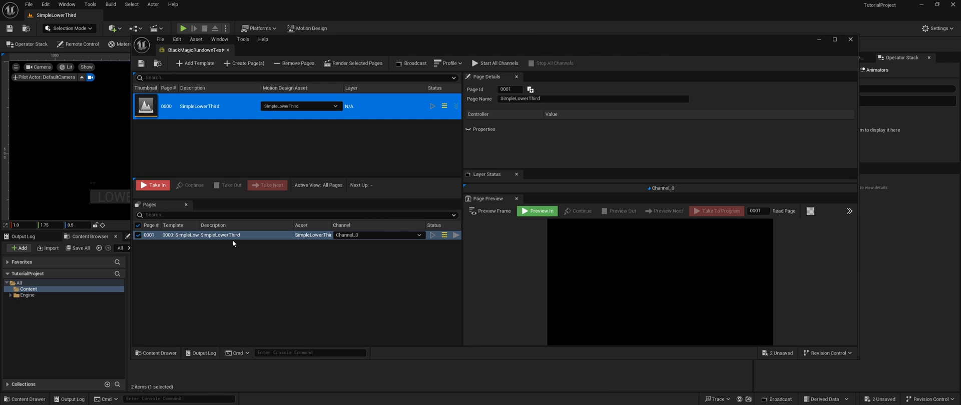
{"action": "left_click", "coordinate": [217, 235]}
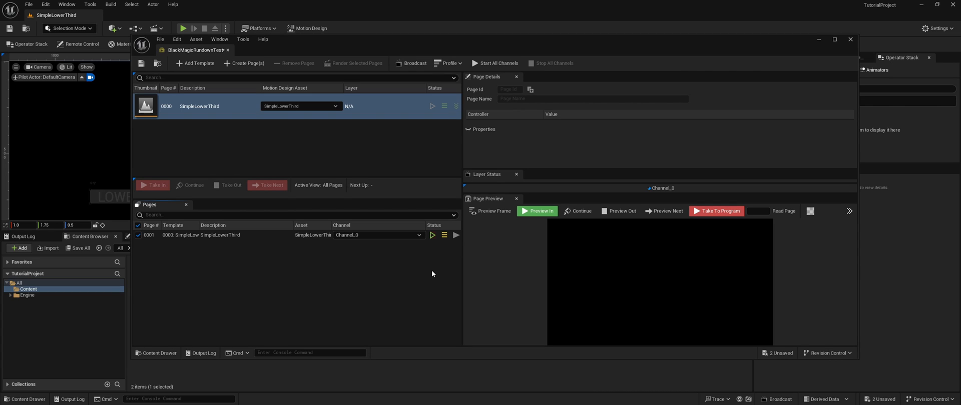
{"action": "mouse_move", "coordinate": [415, 63]}
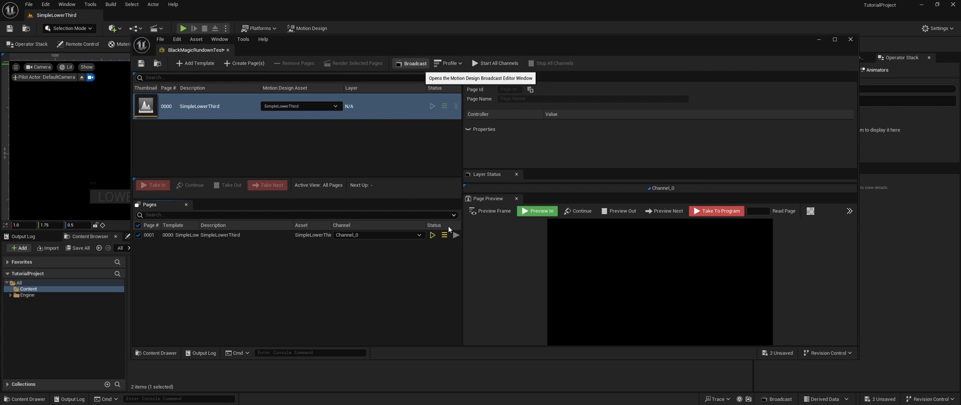
In the Broadcast editor, drag the Blackmagic DeckLink 4K Pro output onto Channel_0 and return to the rundown
{"action": "left_click", "coordinate": [413, 63]}
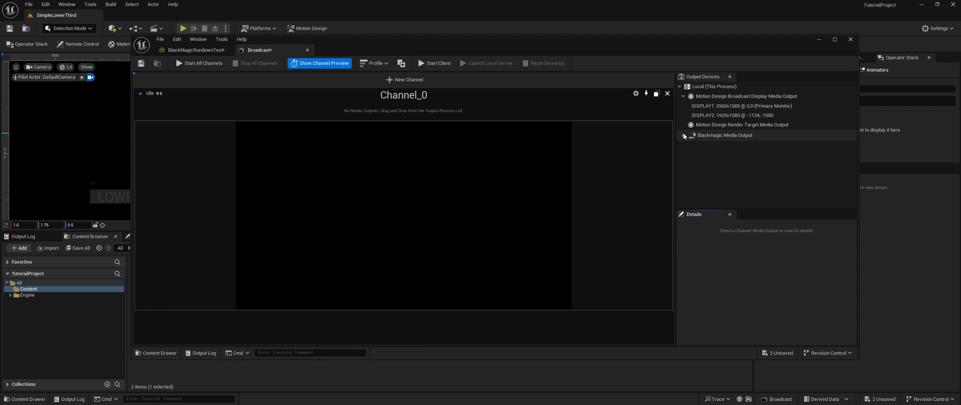
{"action": "left_click", "coordinate": [683, 135]}
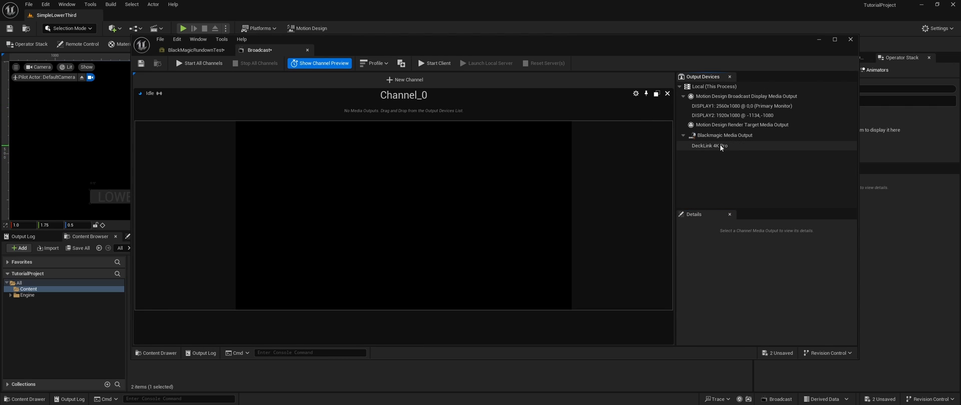
{"action": "left_click", "coordinate": [708, 146]}
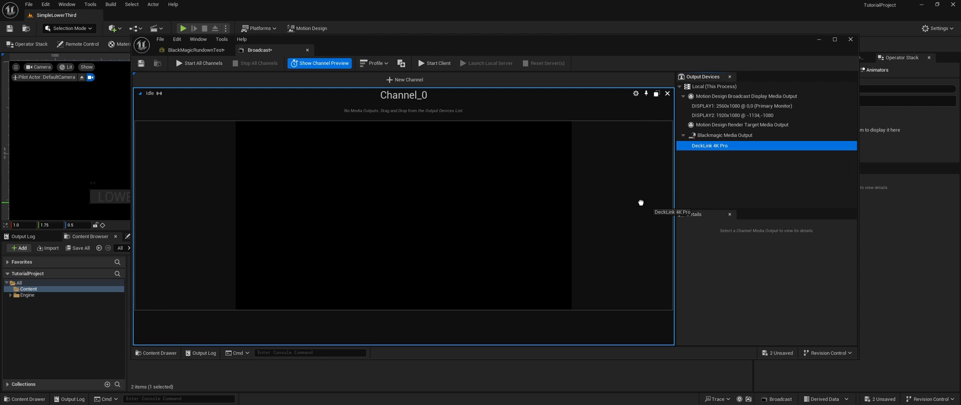
{"action": "left_click_drag", "start_coordinate": [709, 146], "coordinate": [403, 111]}
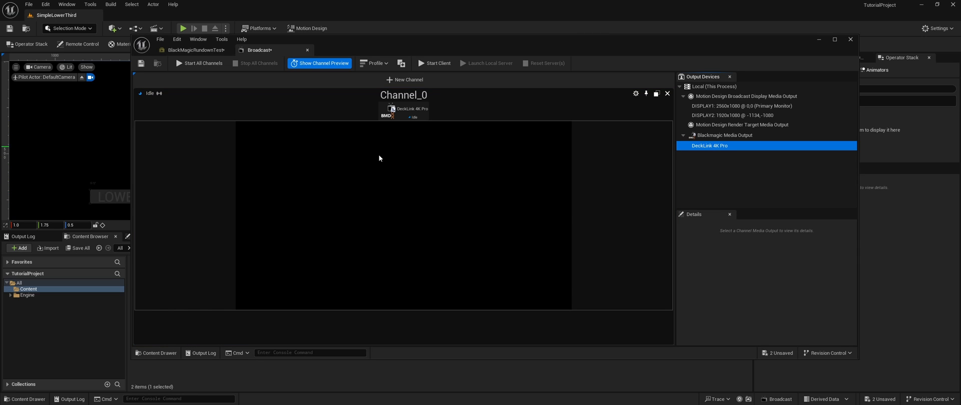
{"action": "left_click", "coordinate": [195, 50]}
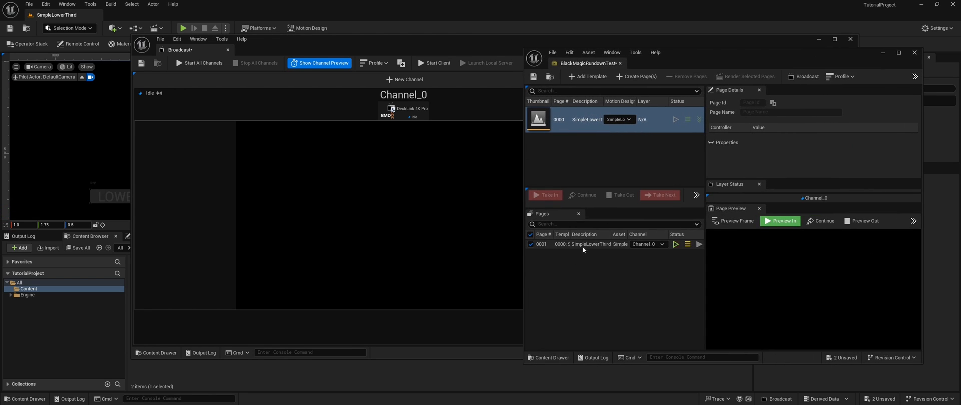
Select page 0001, set its channel to Channel_0 and Take In so LOWERTHIRD NAME previews
{"action": "left_click", "coordinate": [590, 244]}
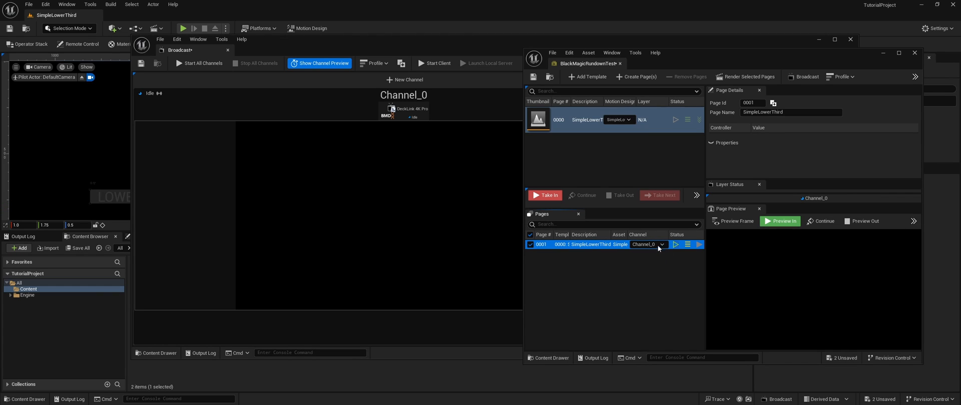
{"action": "left_click", "coordinate": [662, 244]}
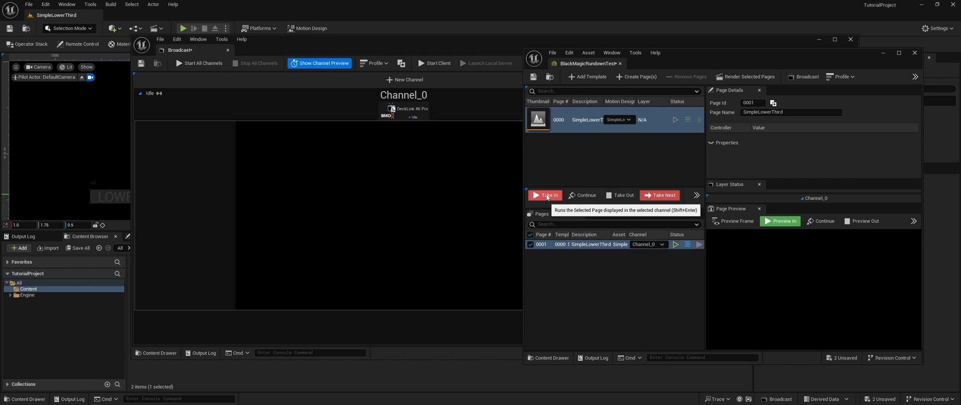
{"action": "left_click", "coordinate": [544, 195]}
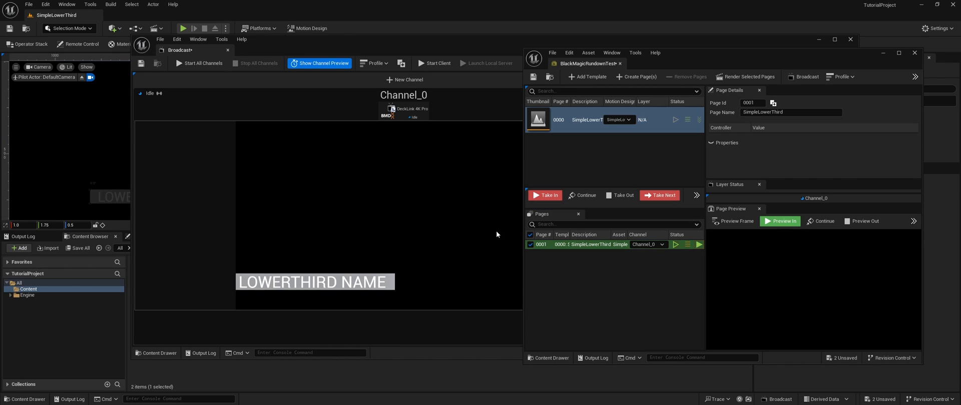
{"action": "mouse_move", "coordinate": [406, 104]}
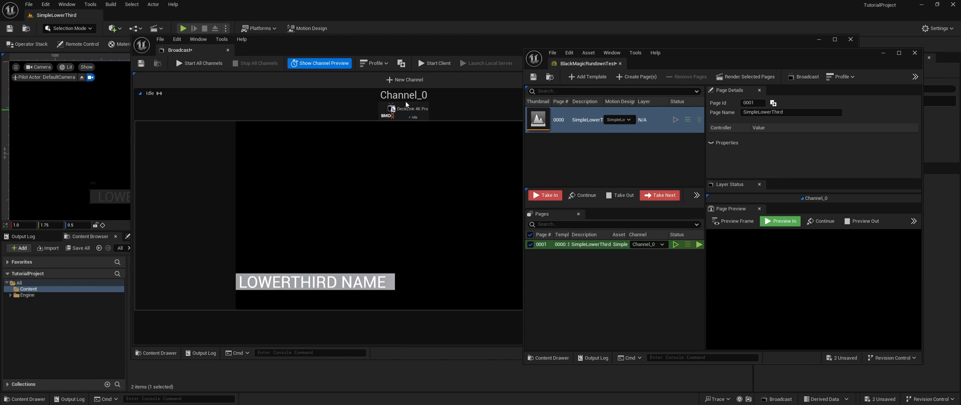
{"action": "mouse_move", "coordinate": [401, 111]}
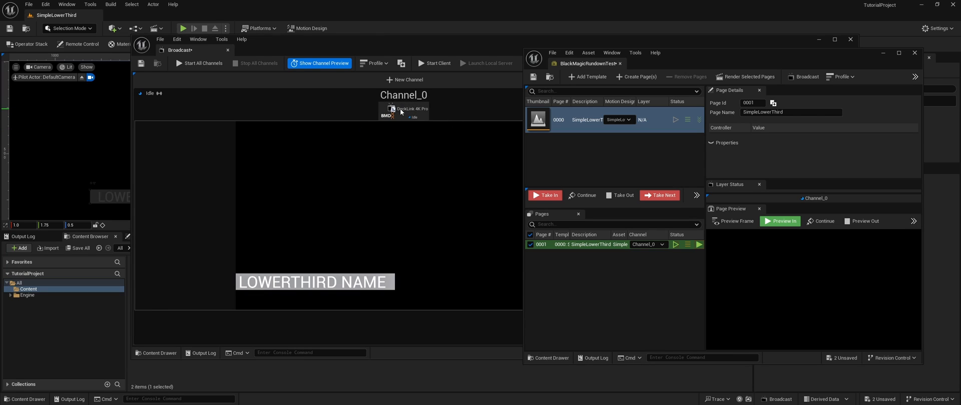
{"action": "mouse_move", "coordinate": [199, 63]}
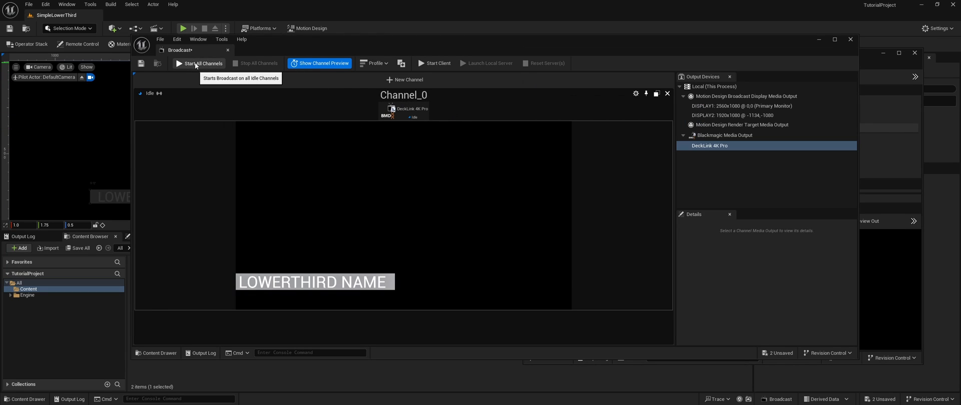
Start All Channels so Channel_0 goes live, then Take In the lower third page
{"action": "left_click", "coordinate": [198, 63]}
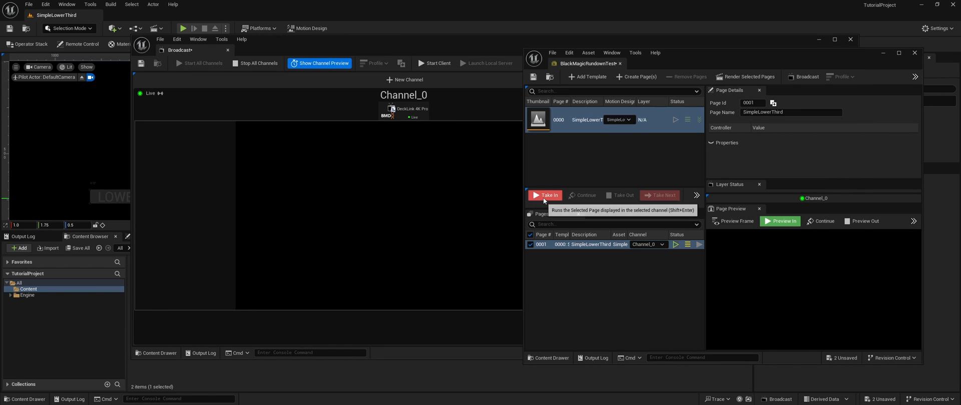
{"action": "left_click", "coordinate": [544, 195]}
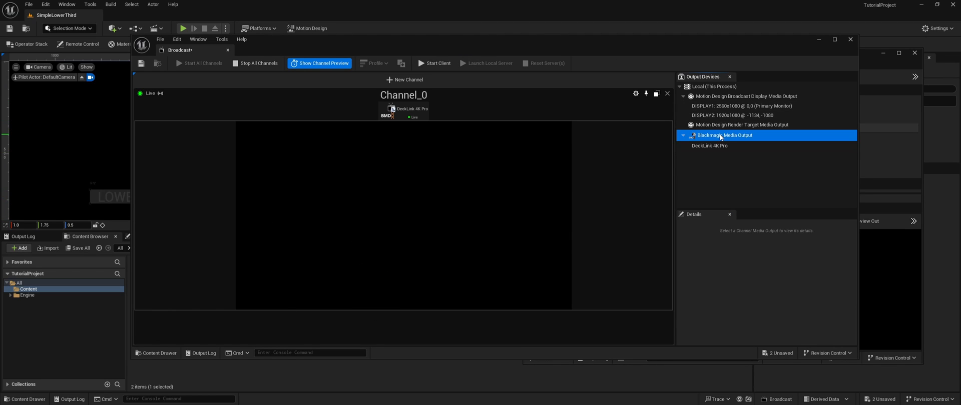
Stop all channels and apply a Fill and Key, HD 1080 configuration to the DeckLink 4K Pro output
{"action": "left_click", "coordinate": [725, 135]}
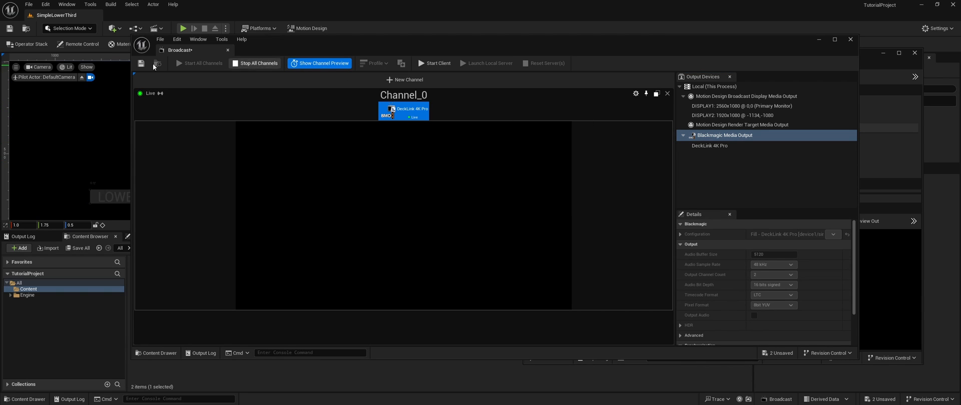
{"action": "mouse_move", "coordinate": [258, 63]}
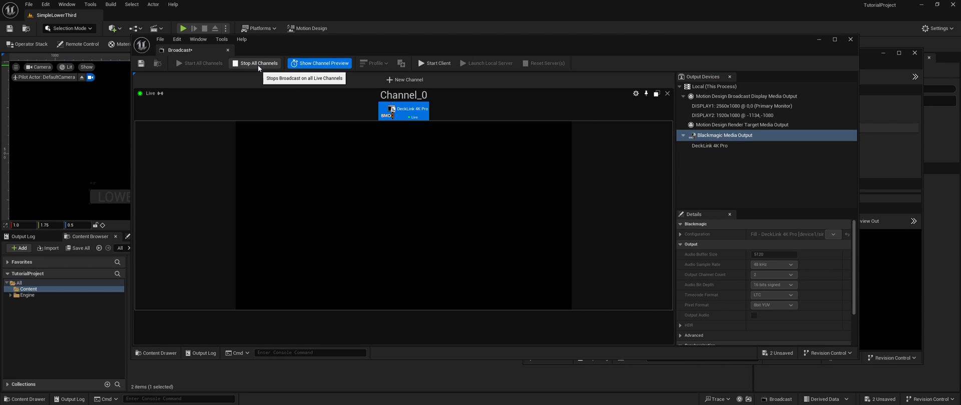
{"action": "left_click", "coordinate": [258, 63]}
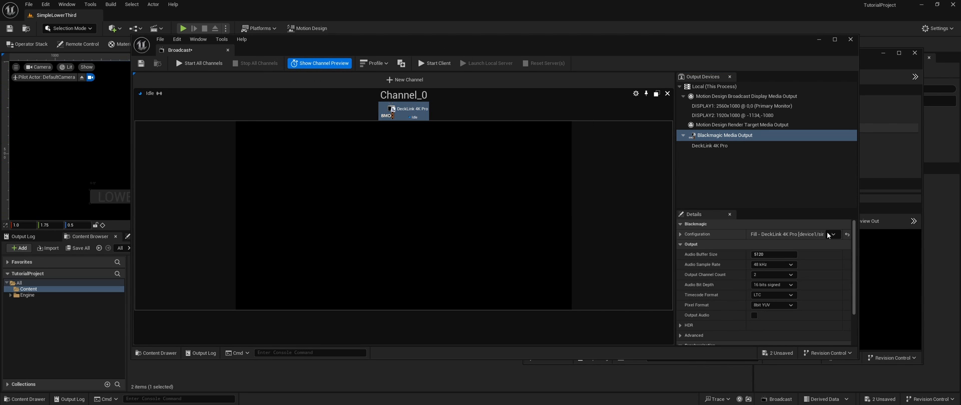
{"action": "left_click", "coordinate": [833, 235]}
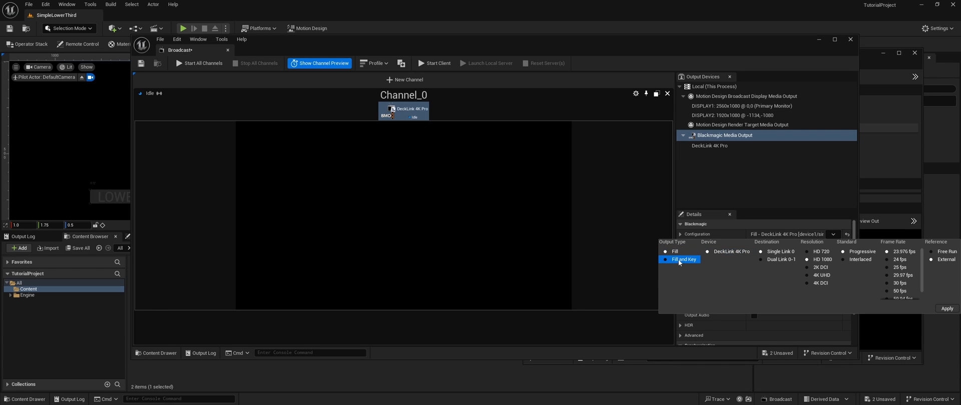
{"action": "left_click", "coordinate": [820, 276]}
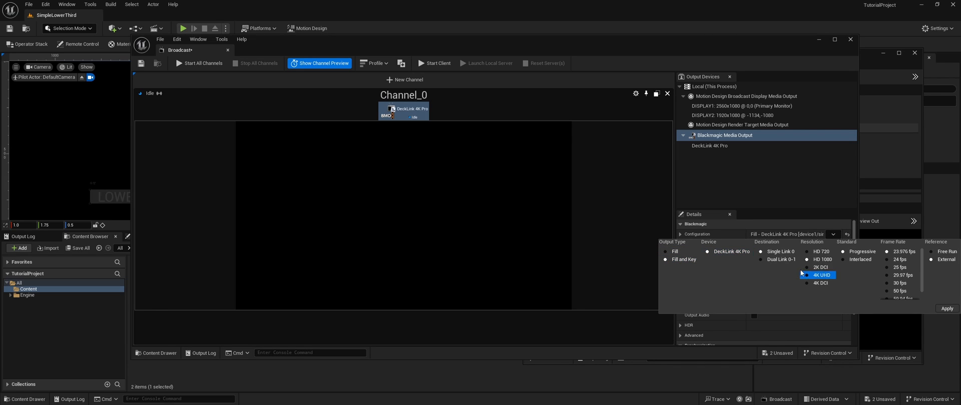
{"action": "left_click", "coordinate": [822, 259]}
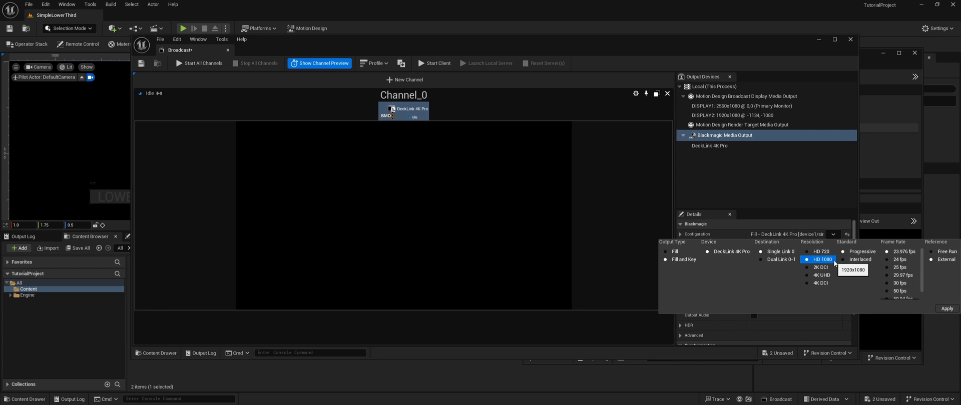
{"action": "left_click", "coordinate": [902, 251]}
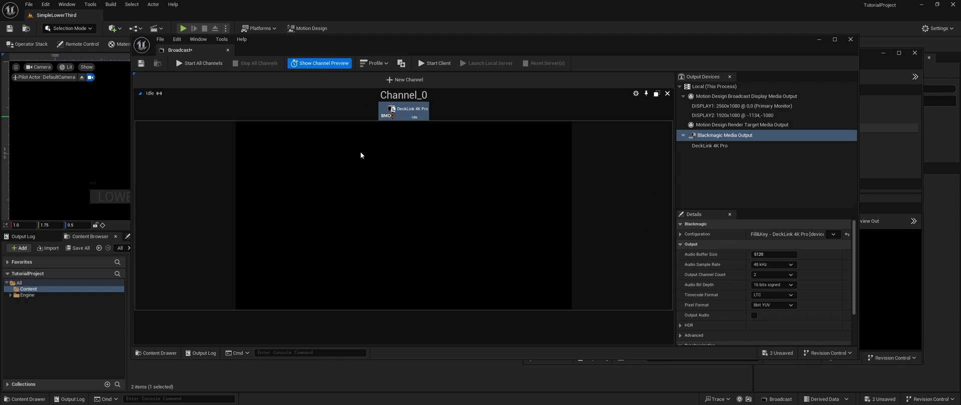
Restart all channels and Take In the page so LOWERTHIRD NAME plays live through Fill&Key
{"action": "left_click", "coordinate": [202, 63]}
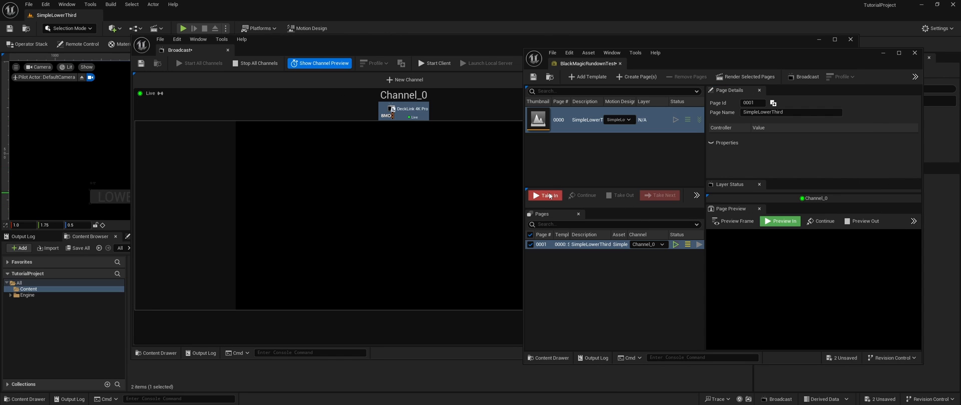
{"action": "left_click", "coordinate": [544, 195]}
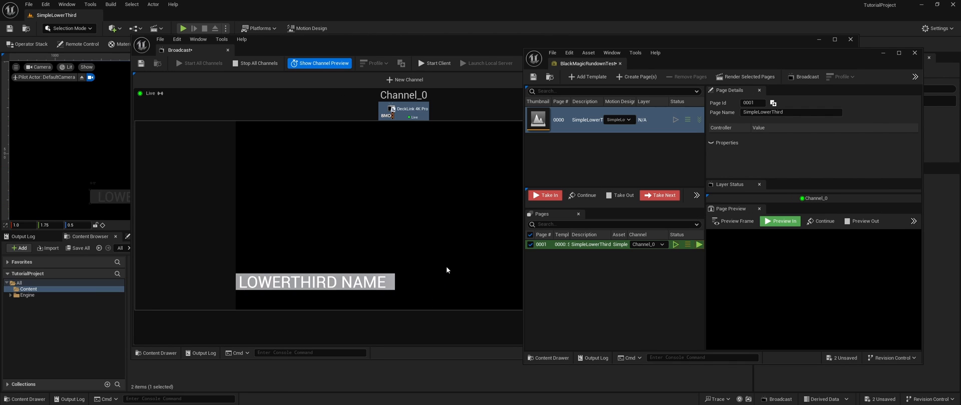